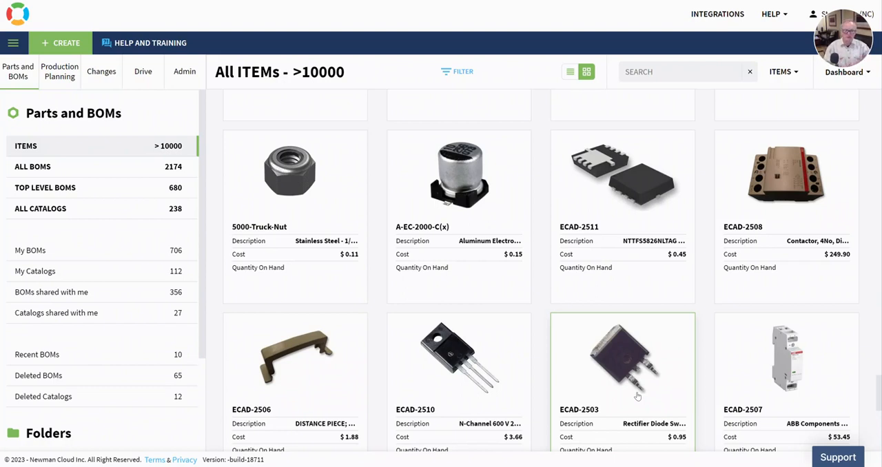
pyautogui.moveTo(269, 82)
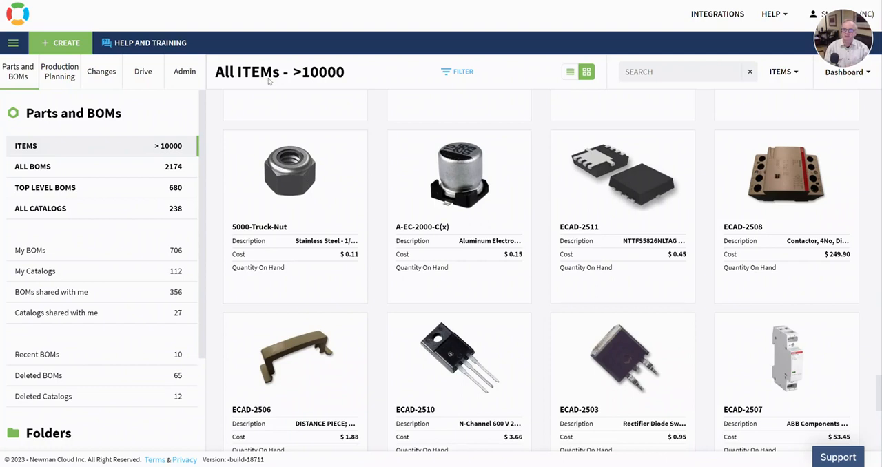
# Go to the Admin area's User Defined Commands list showing Send Revision ERP.
pyautogui.click(185, 71)
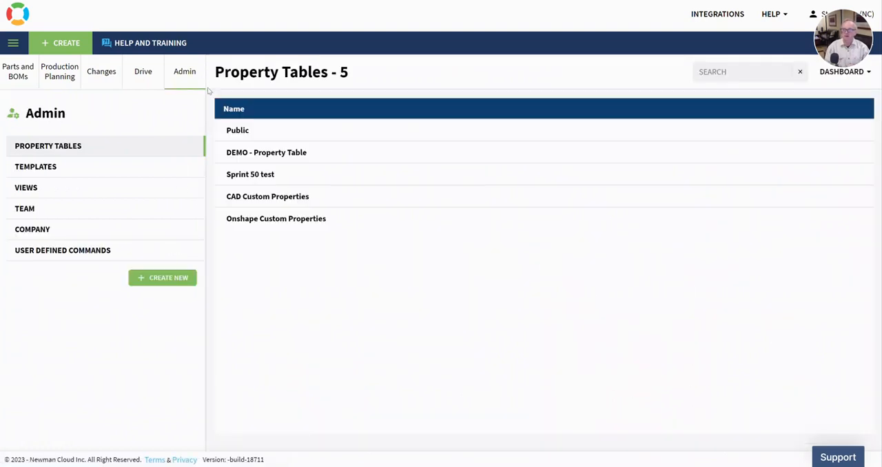
pyautogui.moveTo(62, 256)
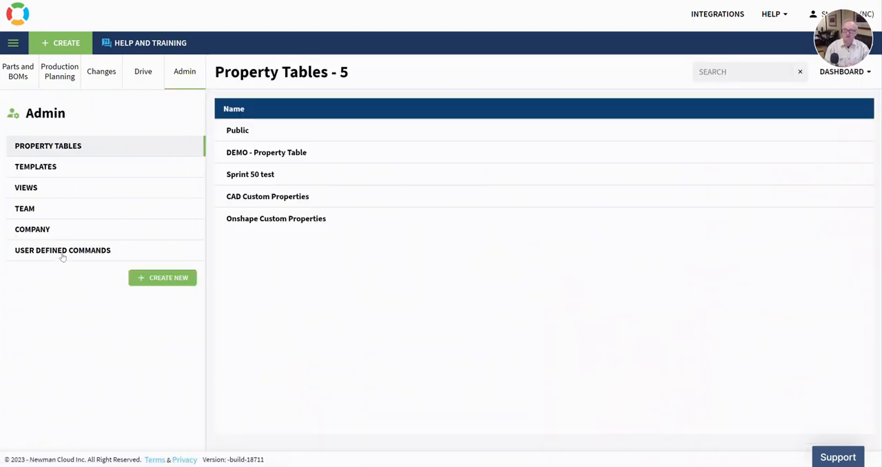
pyautogui.click(62, 251)
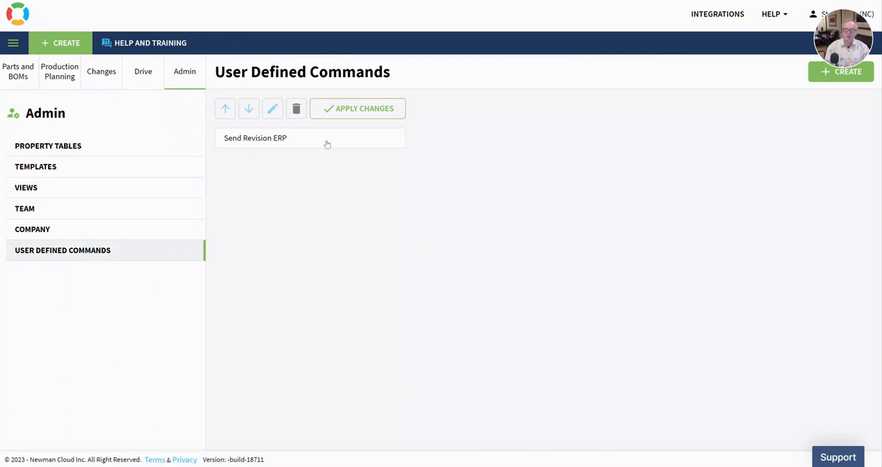
# Select Send Revision ERP and bring up its Update command dialog.
pyautogui.click(255, 138)
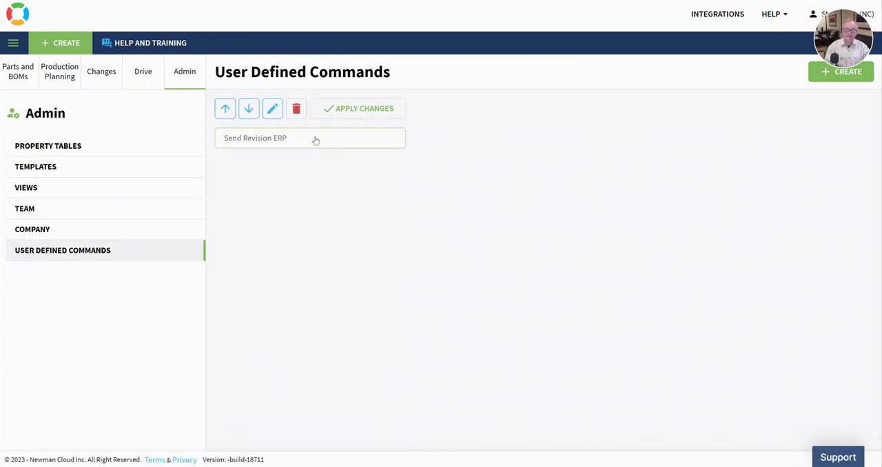
pyautogui.click(273, 108)
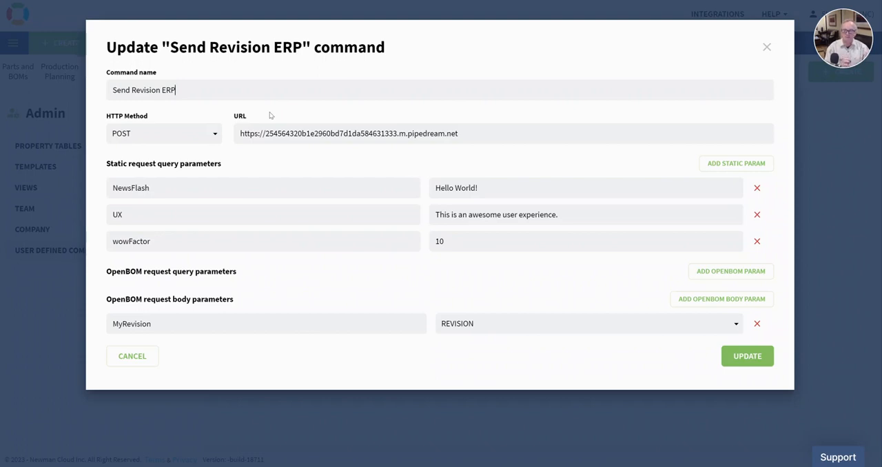
pyautogui.moveTo(275, 119)
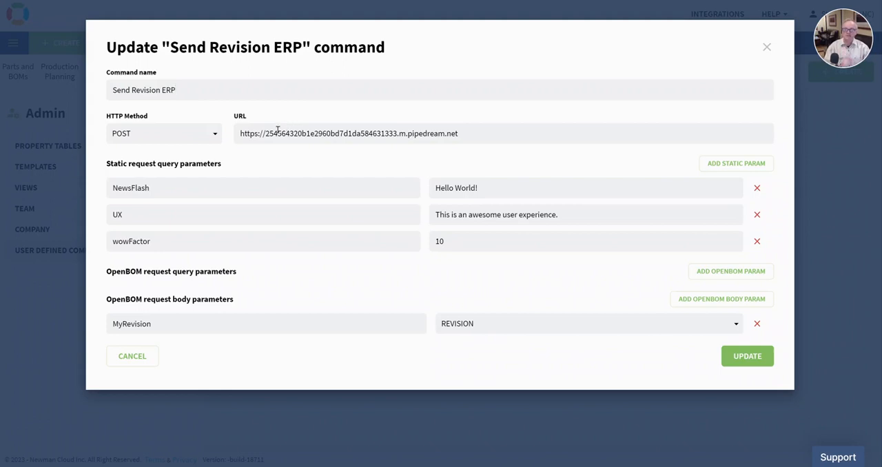
# Confirm the pipedream.net POST URL, update the command and acknowledge the success message.
pyautogui.doubleClick(426, 134)
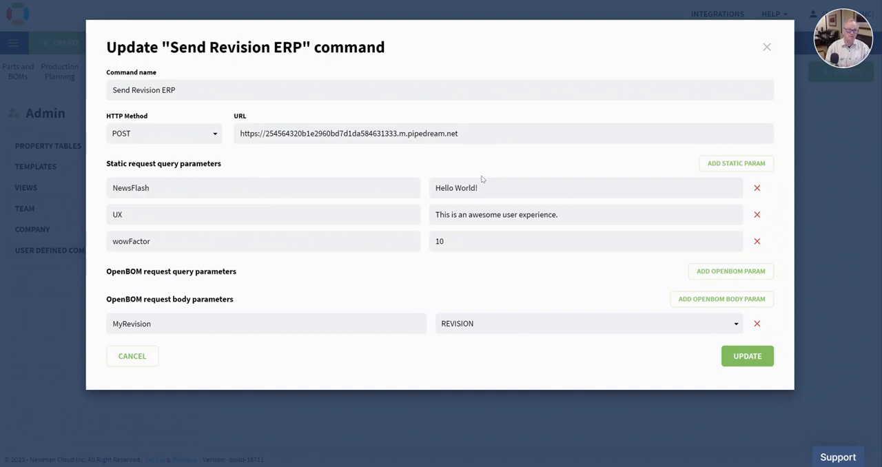
pyautogui.moveTo(446, 325)
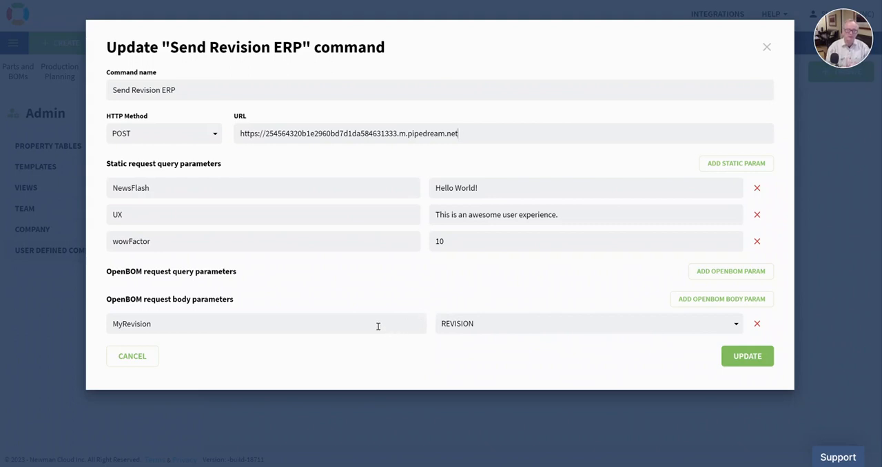
pyautogui.moveTo(212, 321)
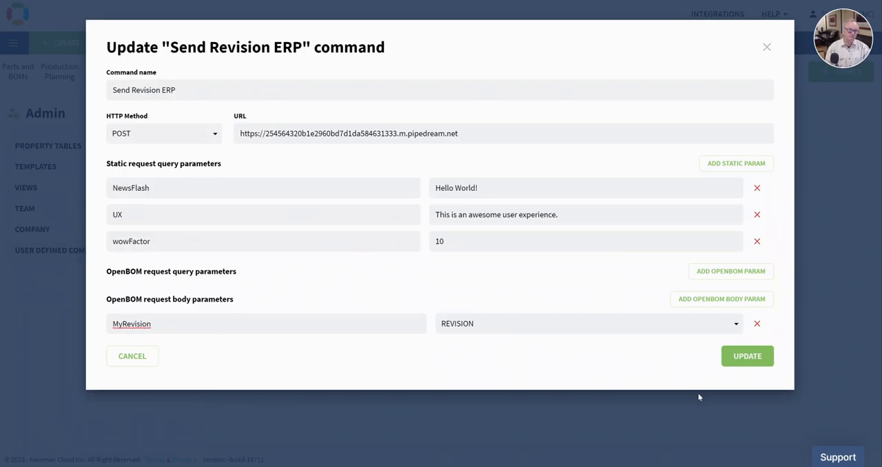
pyautogui.click(747, 356)
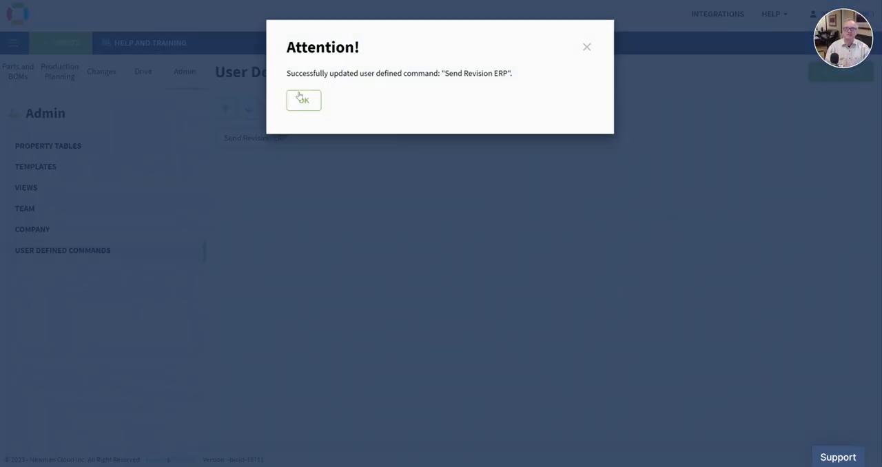
pyautogui.click(304, 99)
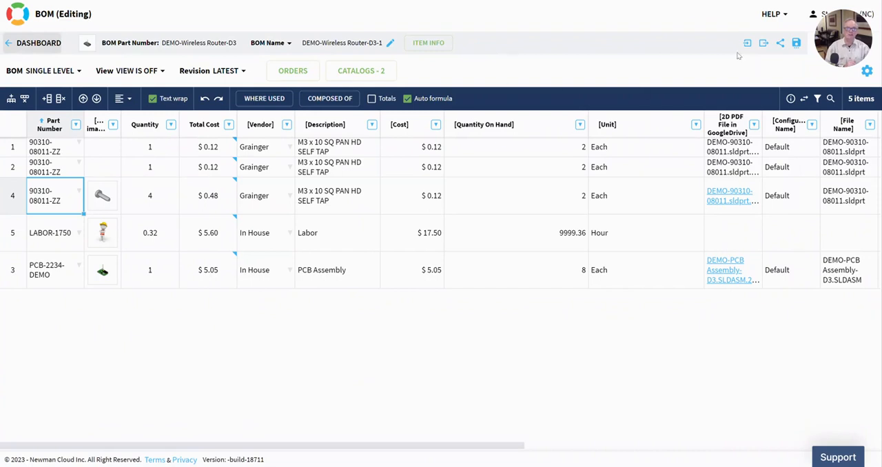
pyautogui.moveTo(812, 126)
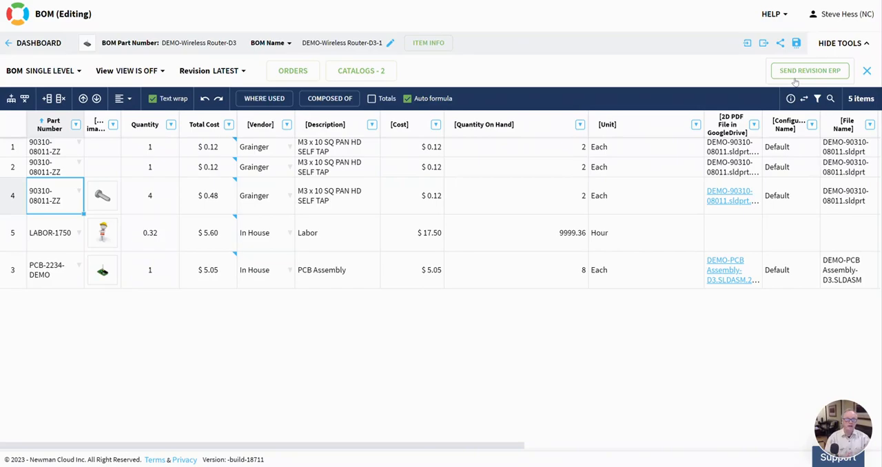
# Run Send Revision ERP on the DEMO-Wireless Router BOM and acknowledge the revision-required notice.
pyautogui.click(809, 70)
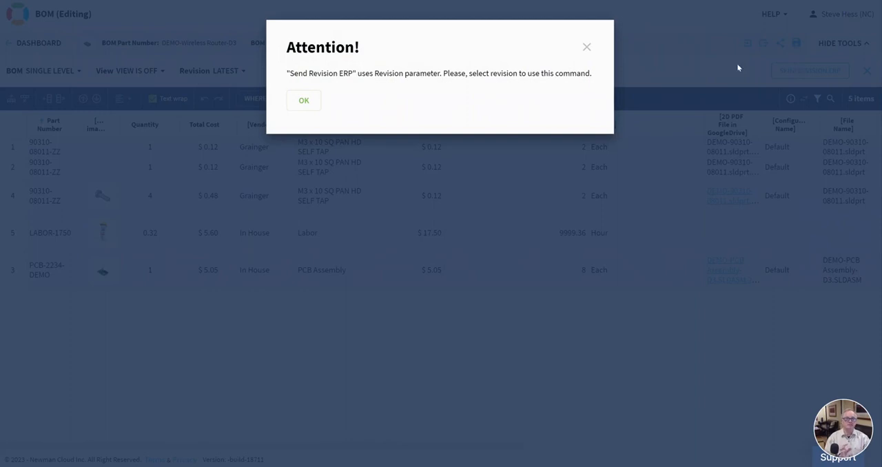
pyautogui.moveTo(607, 74)
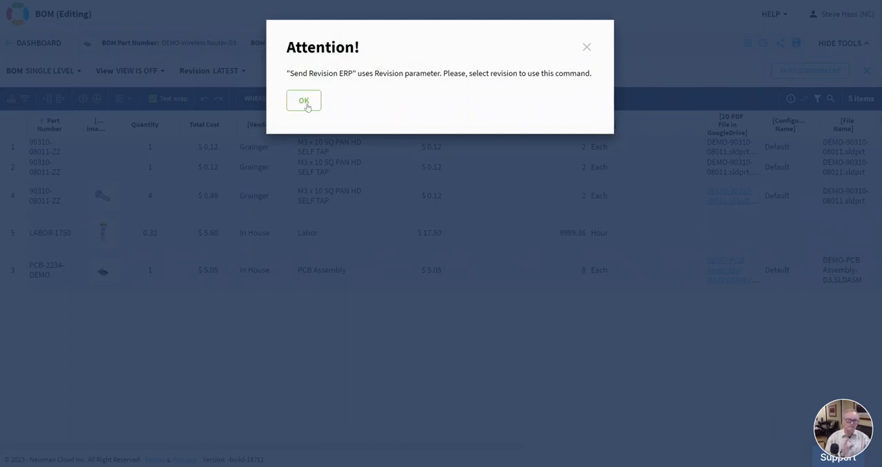
pyautogui.click(303, 101)
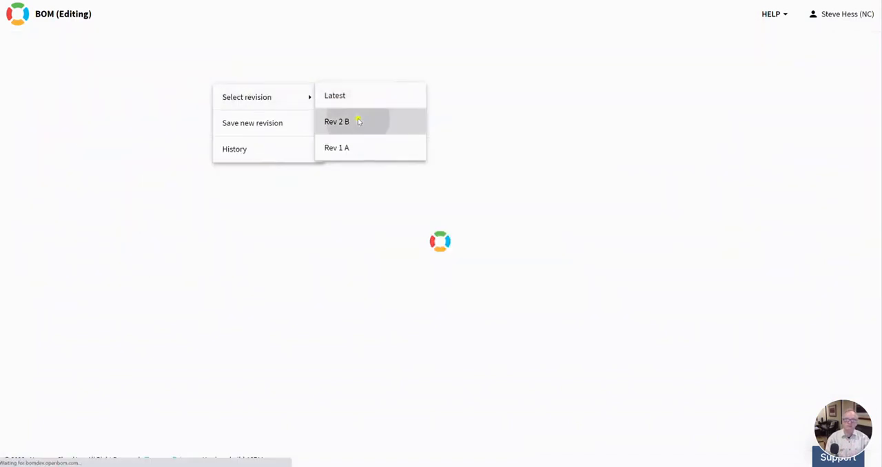
# Switch the BOM to revision Rev 2 B and send it with Send Revision ERP.
pyautogui.click(336, 121)
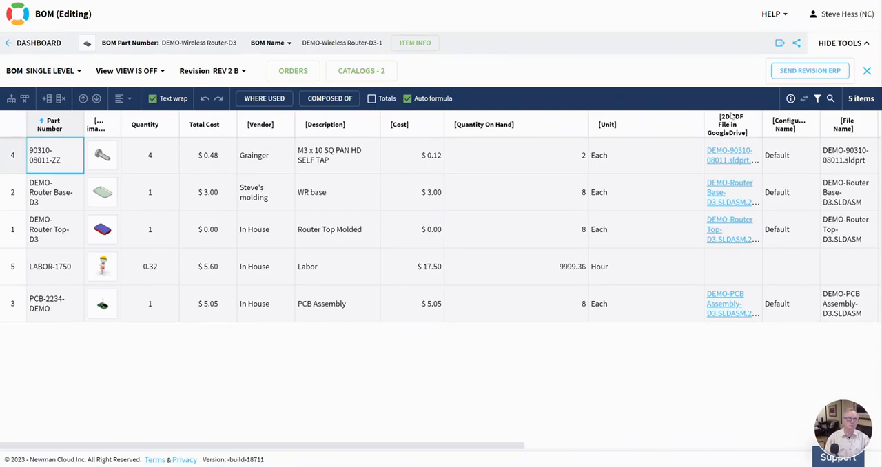
pyautogui.click(809, 71)
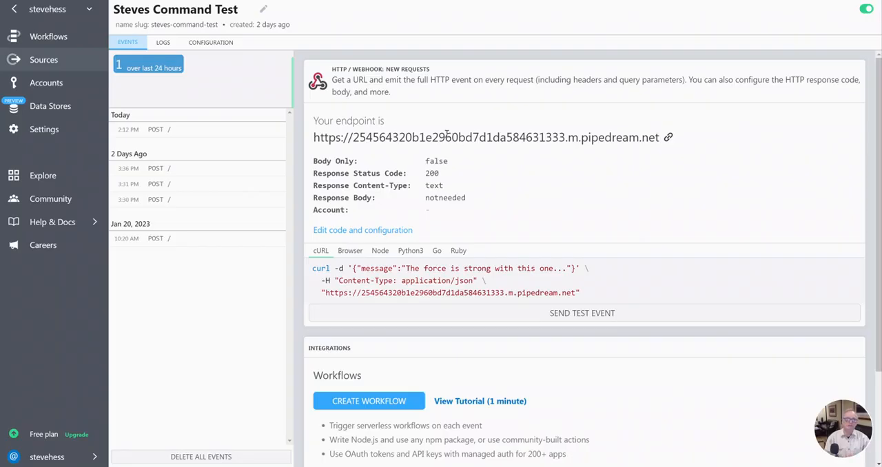
pyautogui.moveTo(496, 120)
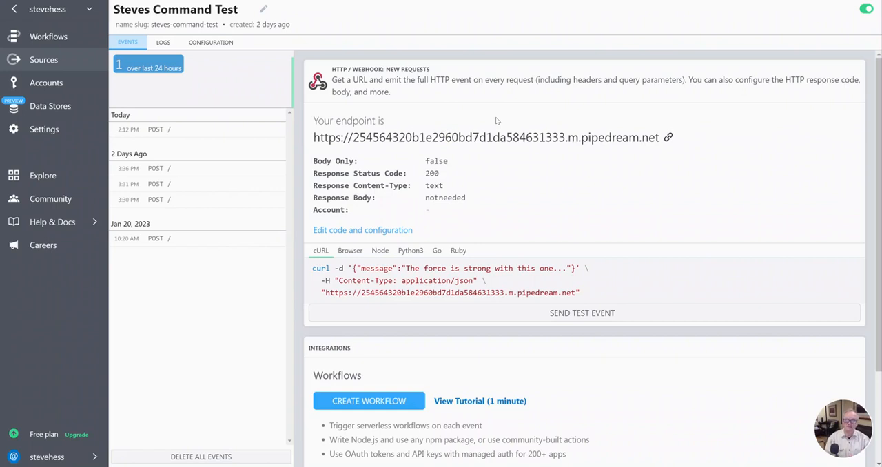
pyautogui.moveTo(204, 252)
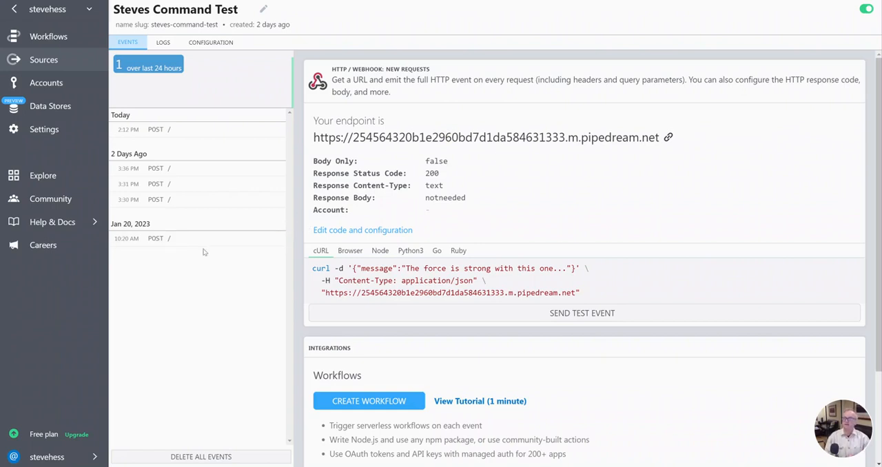
# View today's newest POST event with the MyRevision body and NewsFlash, UX, wowFactor query values.
pyautogui.click(154, 130)
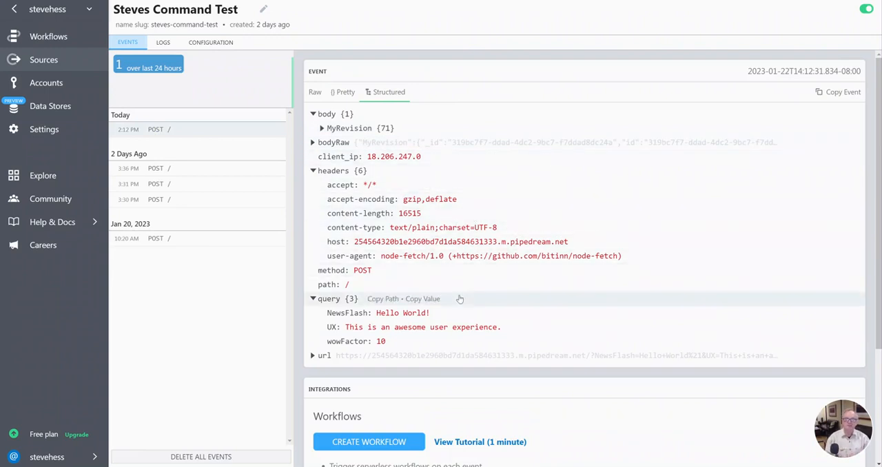
pyautogui.moveTo(393, 312)
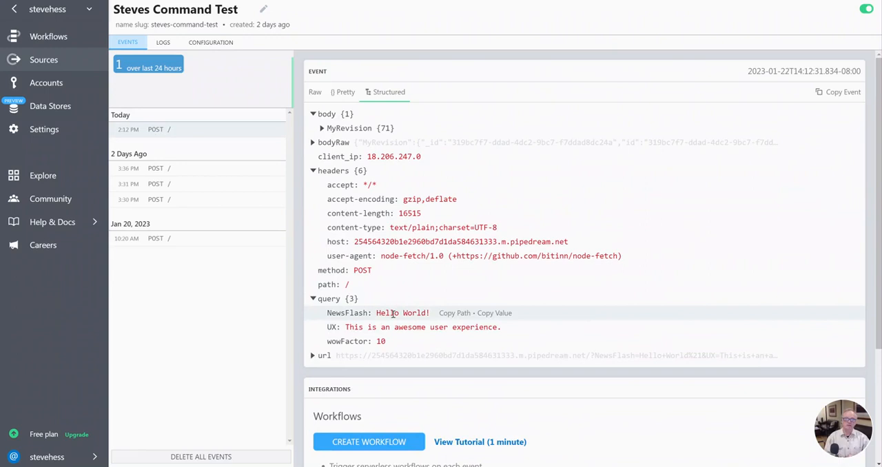
pyautogui.moveTo(352, 328)
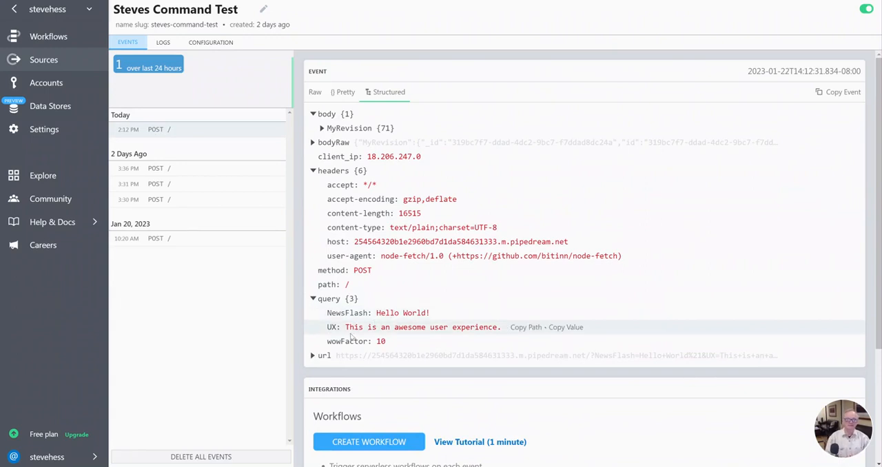
pyautogui.moveTo(557, 356)
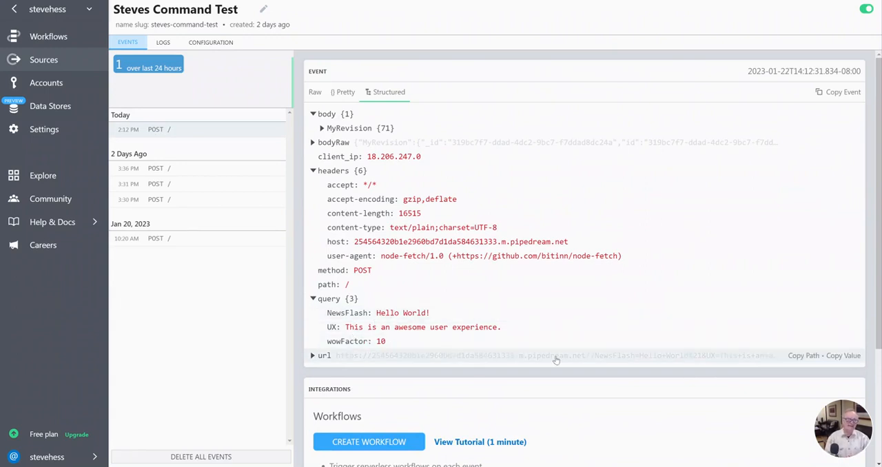
pyautogui.moveTo(590, 358)
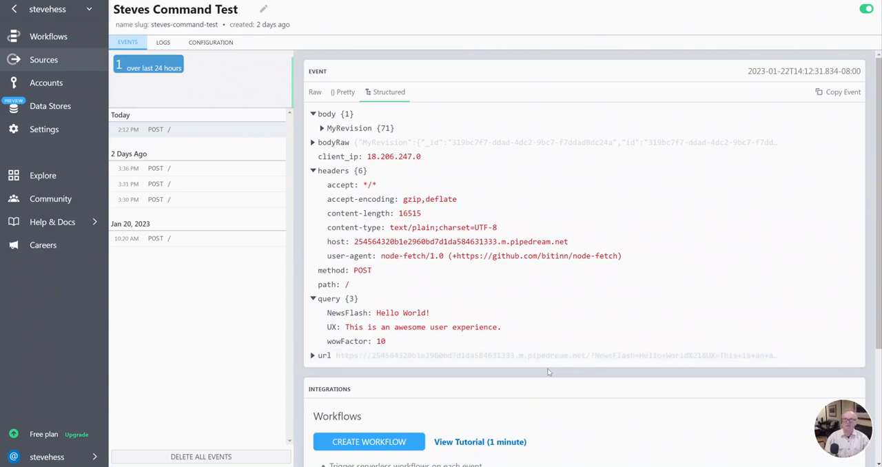
pyautogui.moveTo(551, 356)
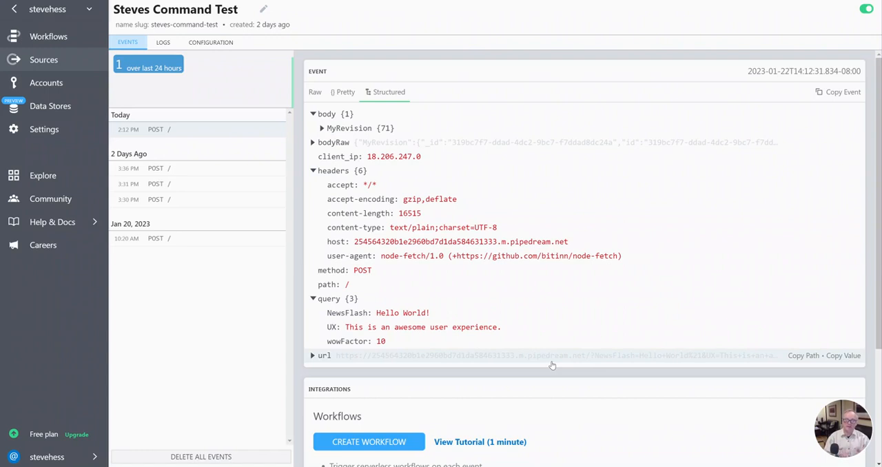